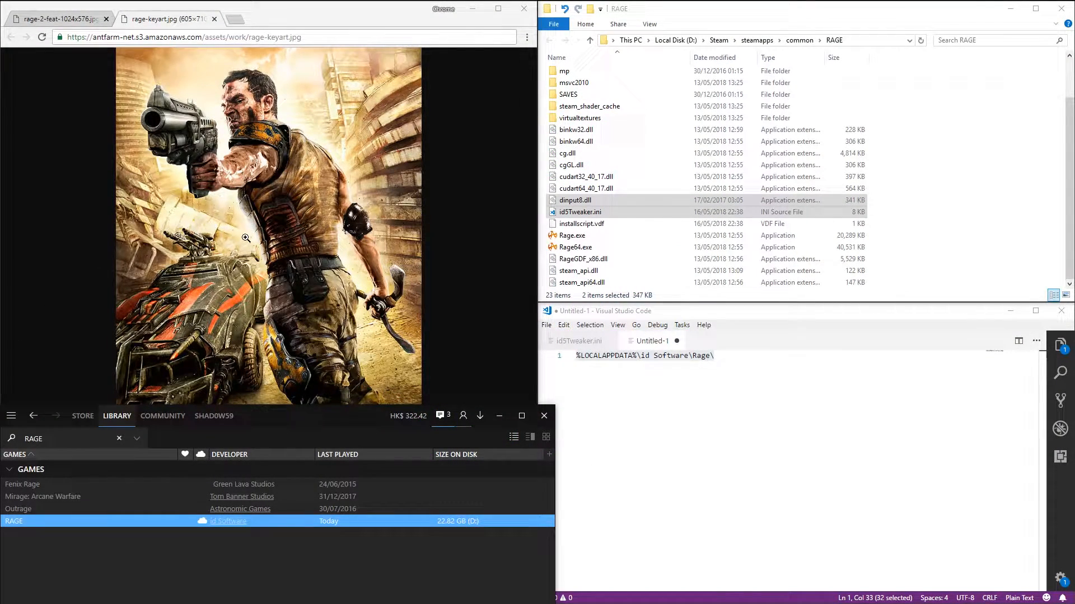
{"action": "mouse_move", "coordinate": [158, 89]}
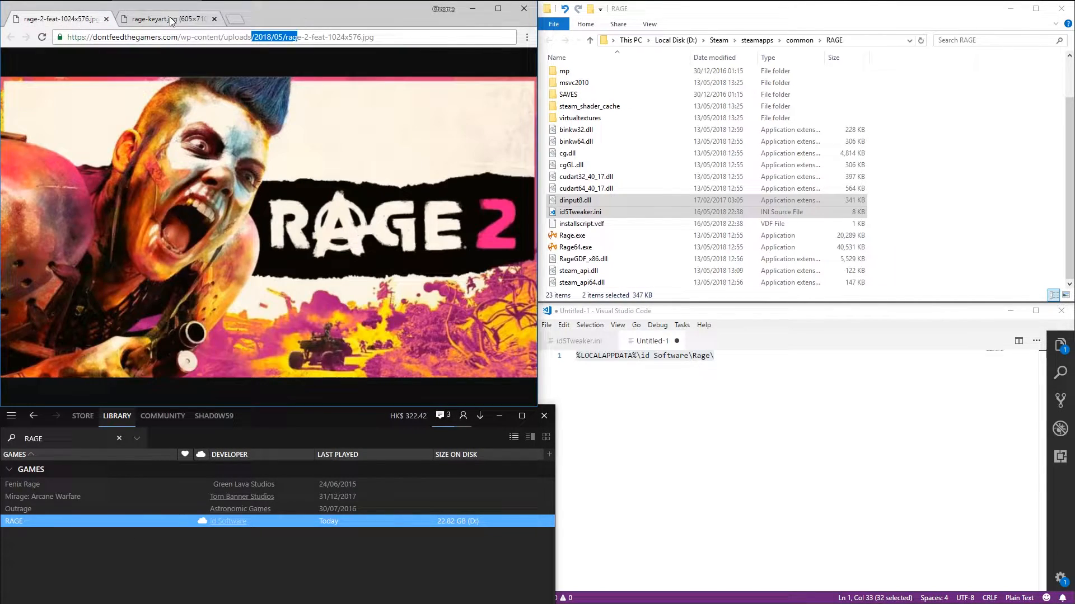
{"action": "mouse_move", "coordinate": [164, 19]}
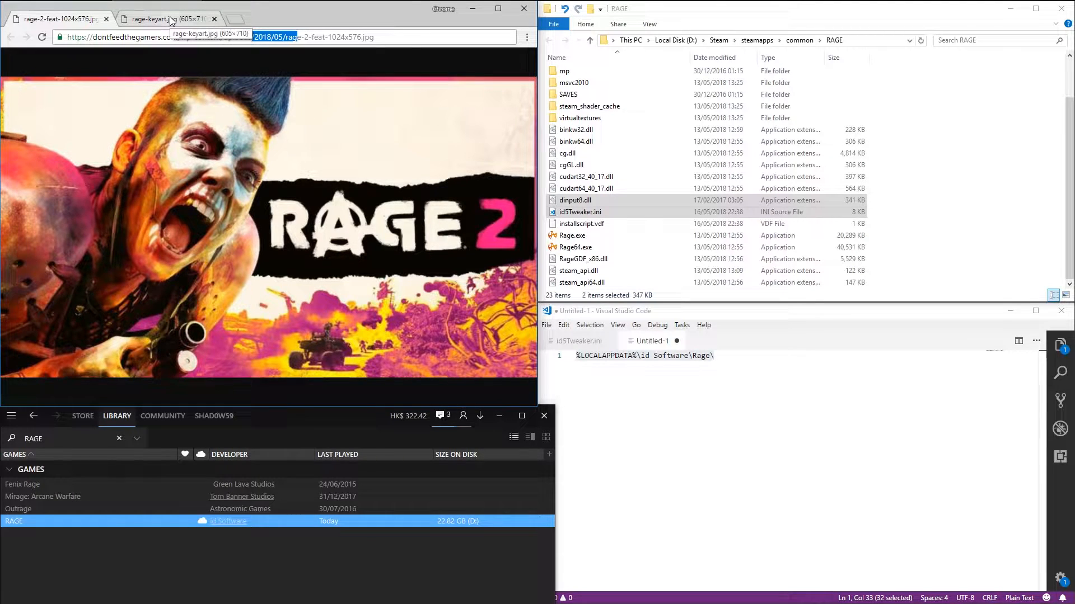
- Confirm RAGE's launch option +com_skipIntroVideo 1 in Properties and close the window
{"action": "left_click", "coordinate": [168, 19]}
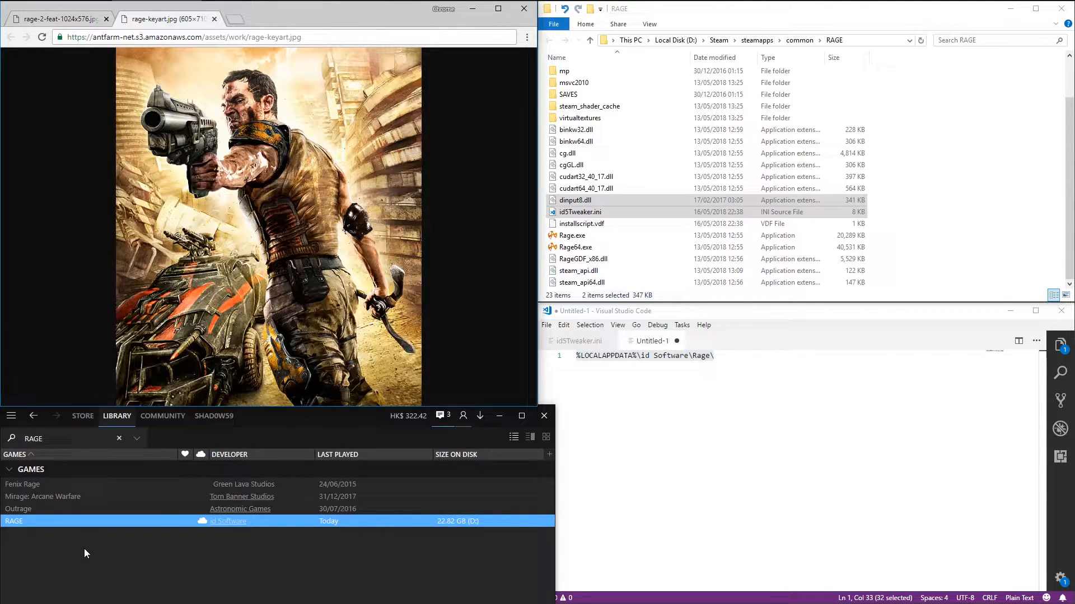
{"action": "right_click", "coordinate": [13, 520]}
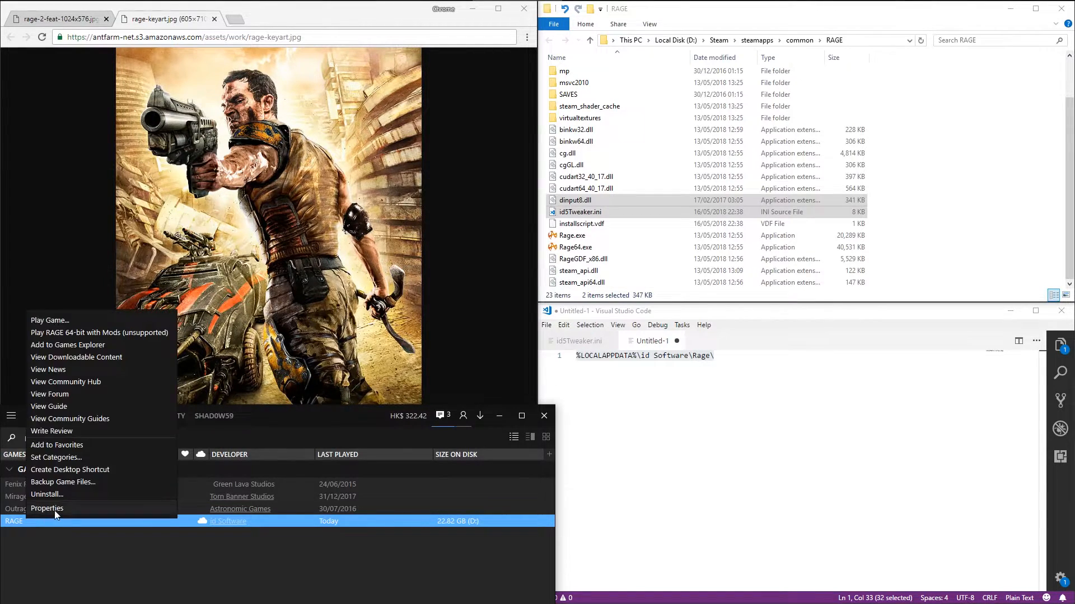
{"action": "left_click", "coordinate": [47, 508]}
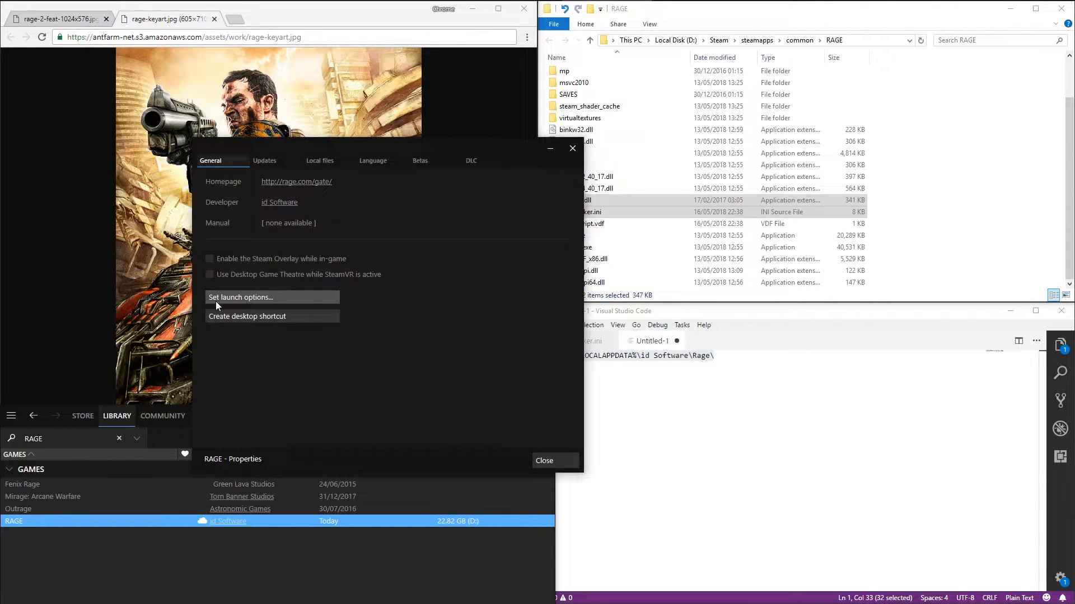
{"action": "left_click", "coordinate": [240, 296]}
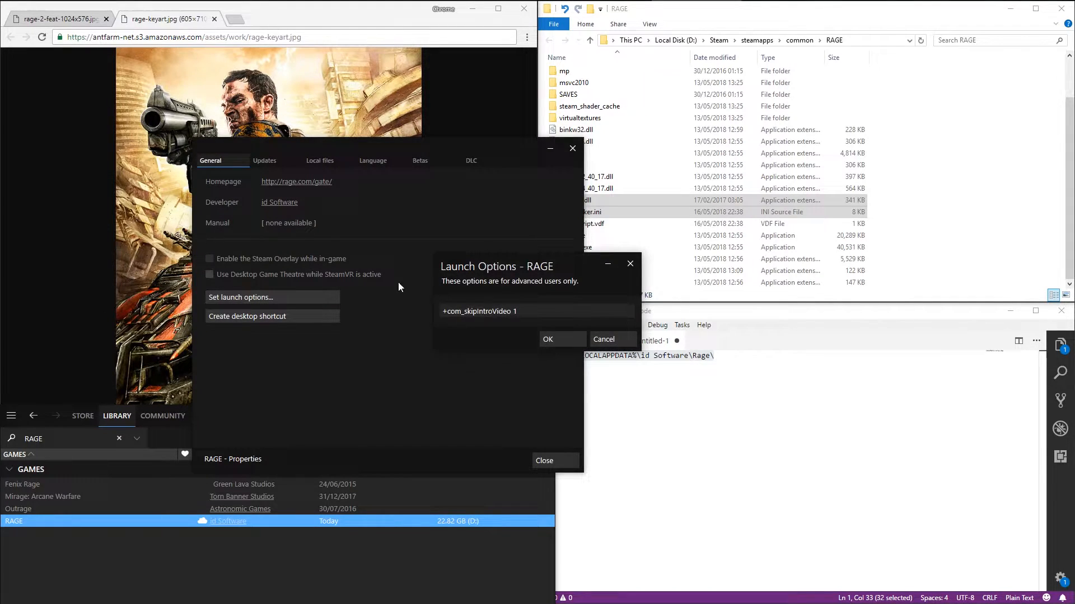
{"action": "triple_click", "coordinate": [478, 311]}
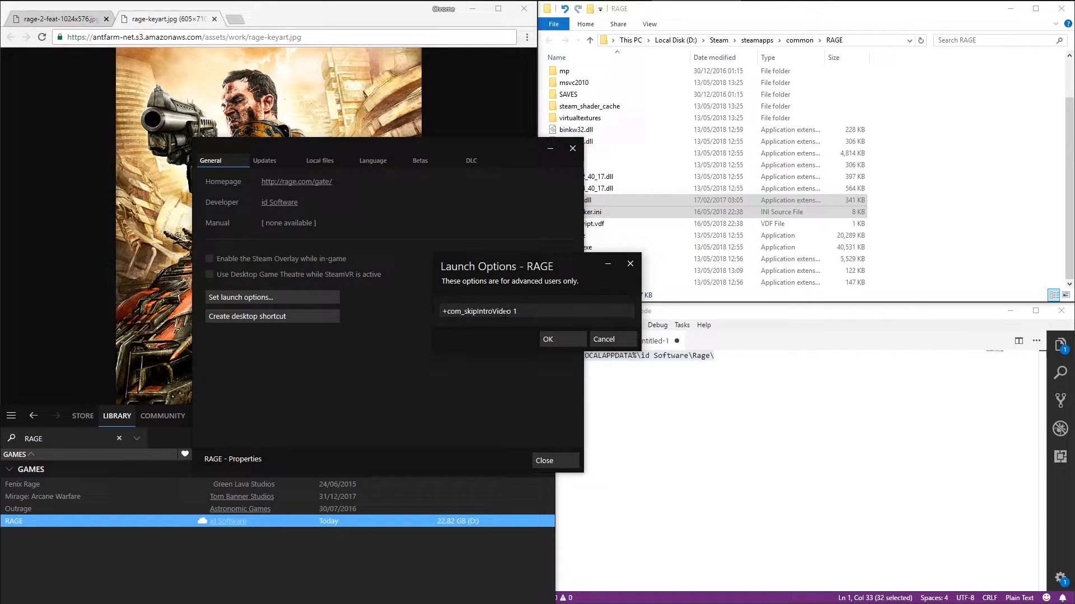
{"action": "left_click", "coordinate": [560, 340]}
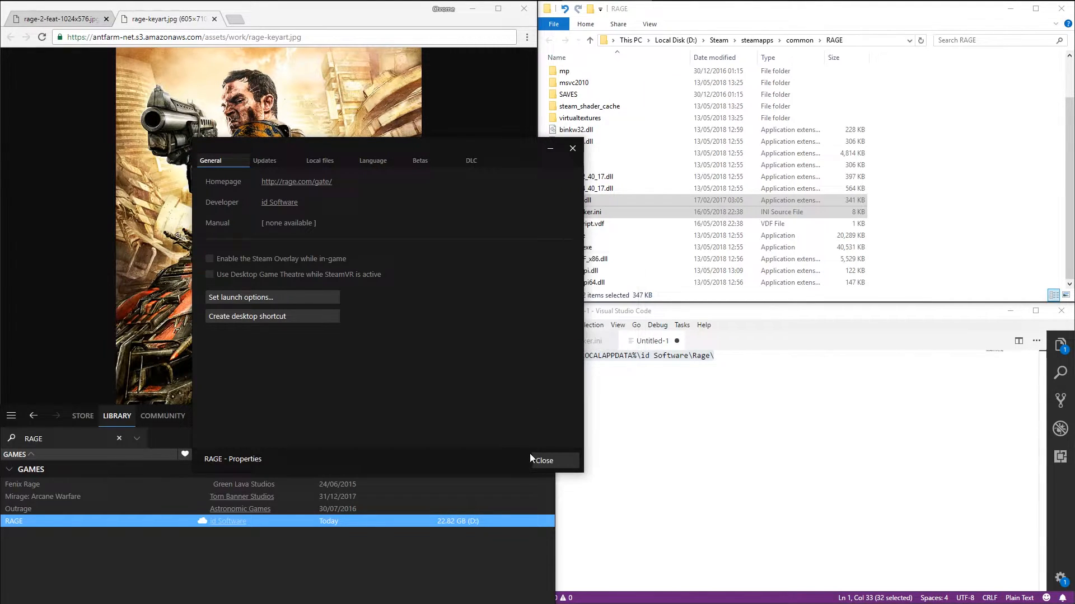
{"action": "left_click", "coordinate": [542, 460]}
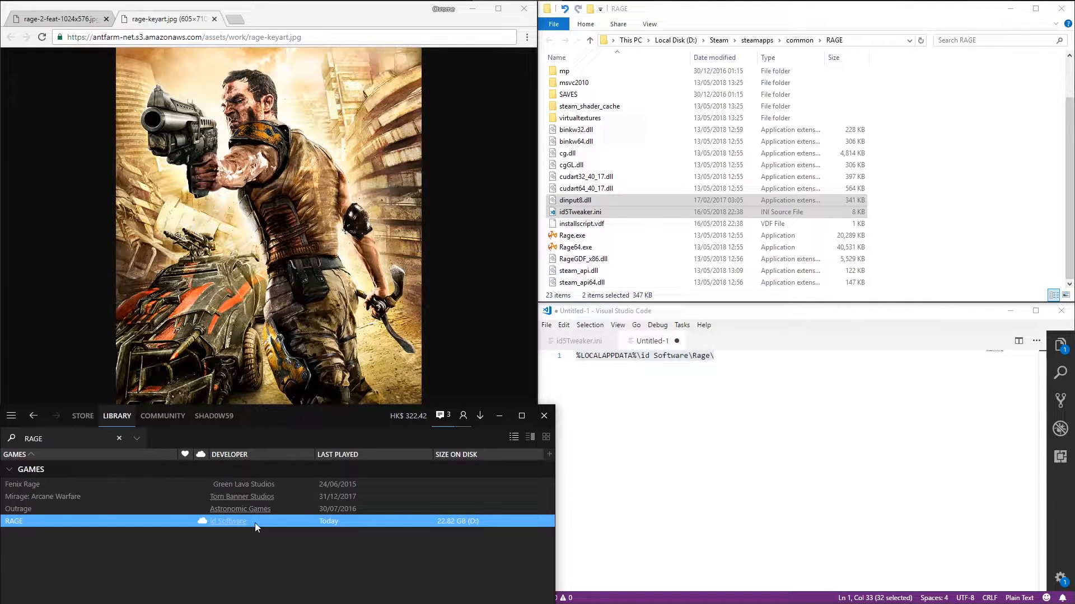
{"action": "mouse_move", "coordinate": [336, 432]}
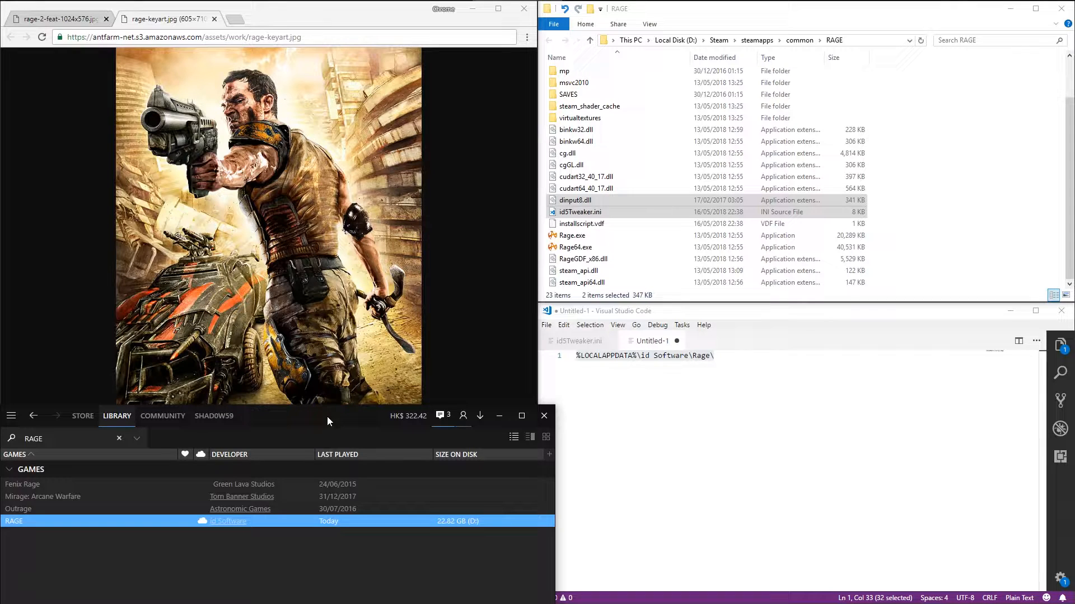
{"action": "mouse_move", "coordinate": [356, 363]}
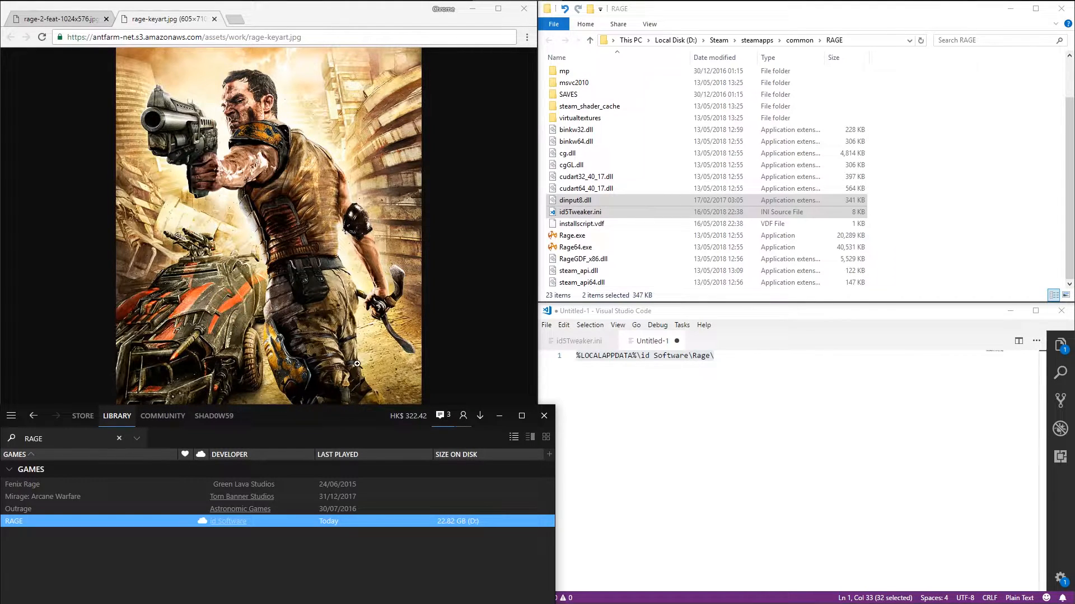
{"action": "mouse_move", "coordinate": [839, 246]}
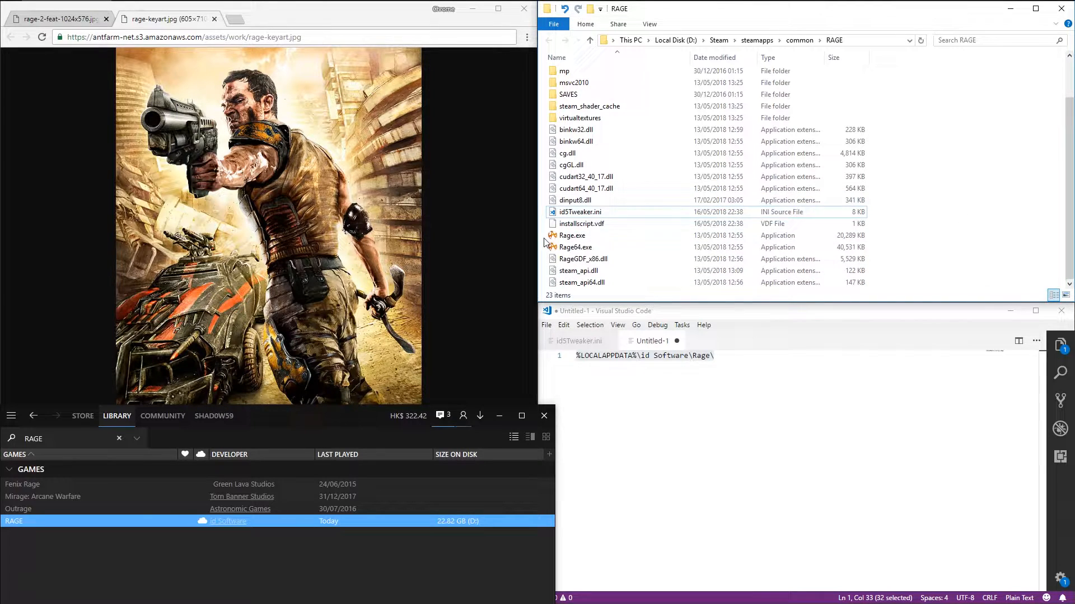
{"action": "mouse_move", "coordinate": [456, 220]}
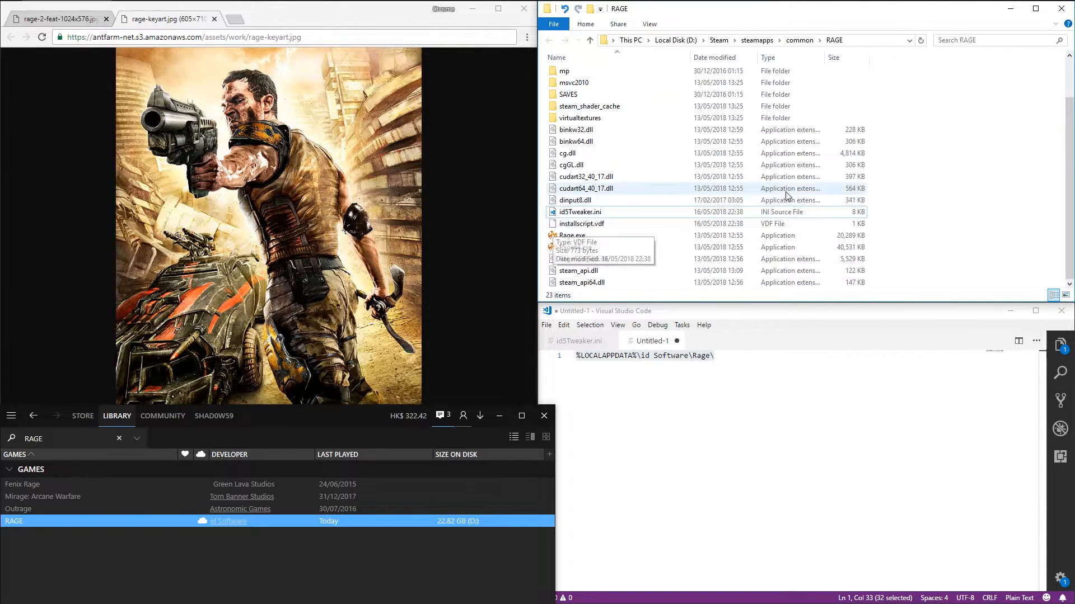
{"action": "left_click", "coordinate": [580, 212]}
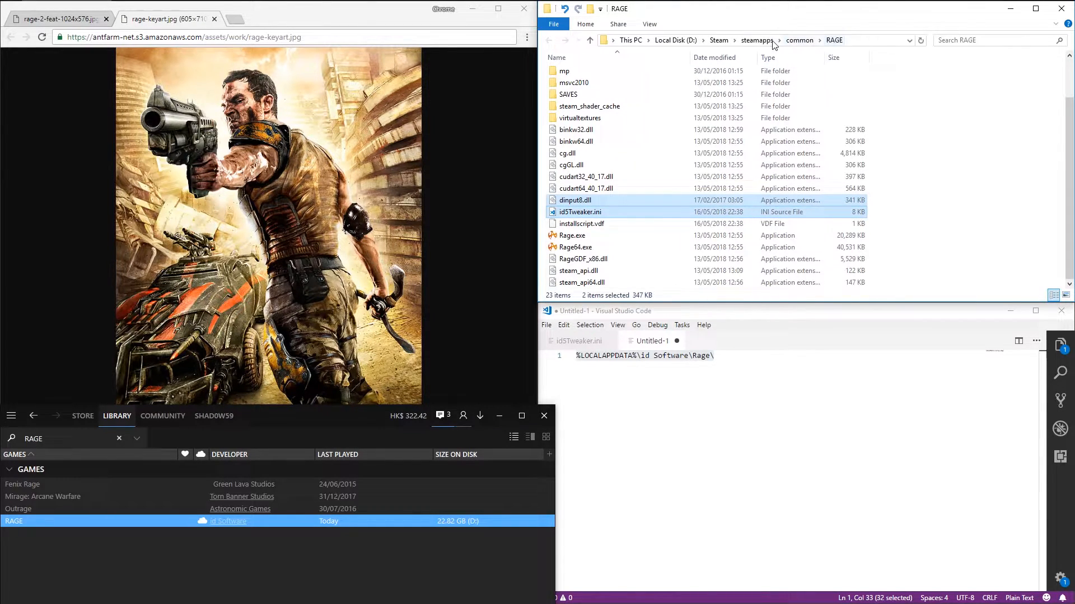
{"action": "mouse_move", "coordinate": [581, 224]}
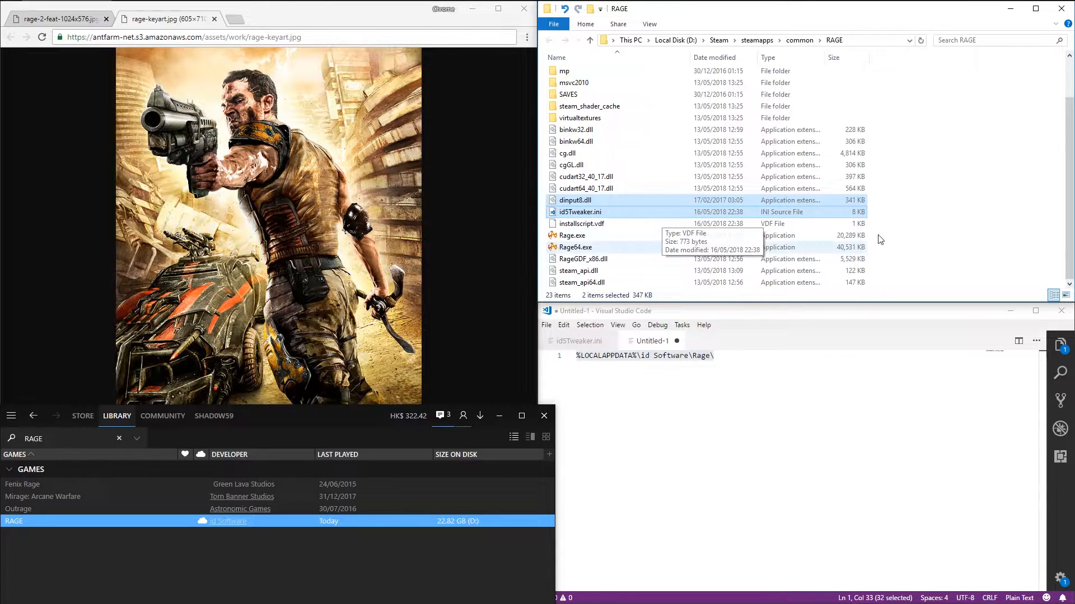
{"action": "left_click", "coordinate": [580, 211]}
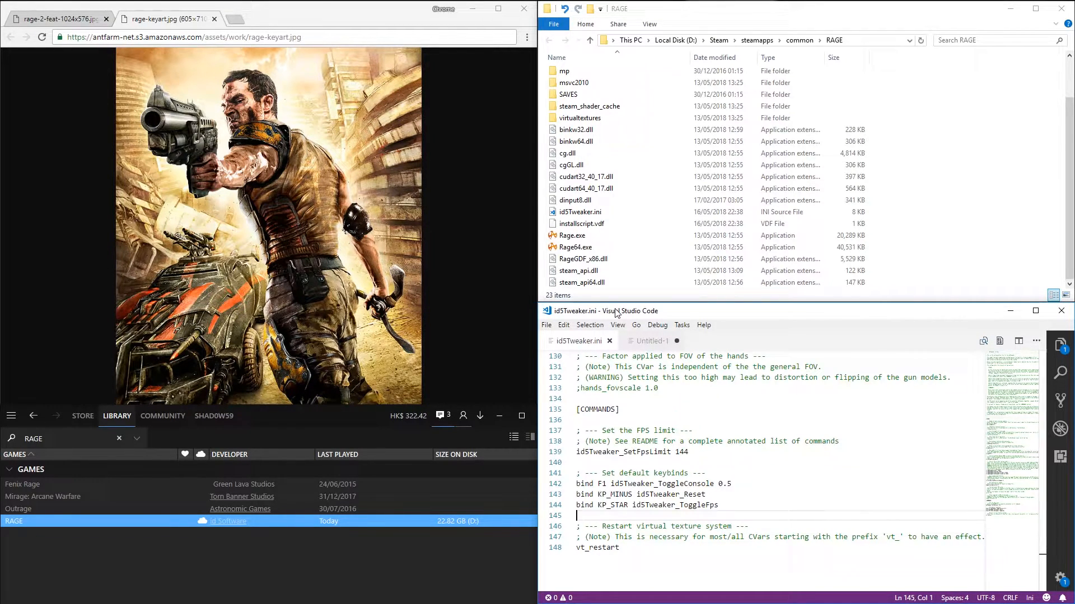
- Edit the SetFpsLimit line under [COMMANDS] so the FPS value reads 144
{"action": "scroll", "scroll_direction": "up", "scroll_amount": 3}
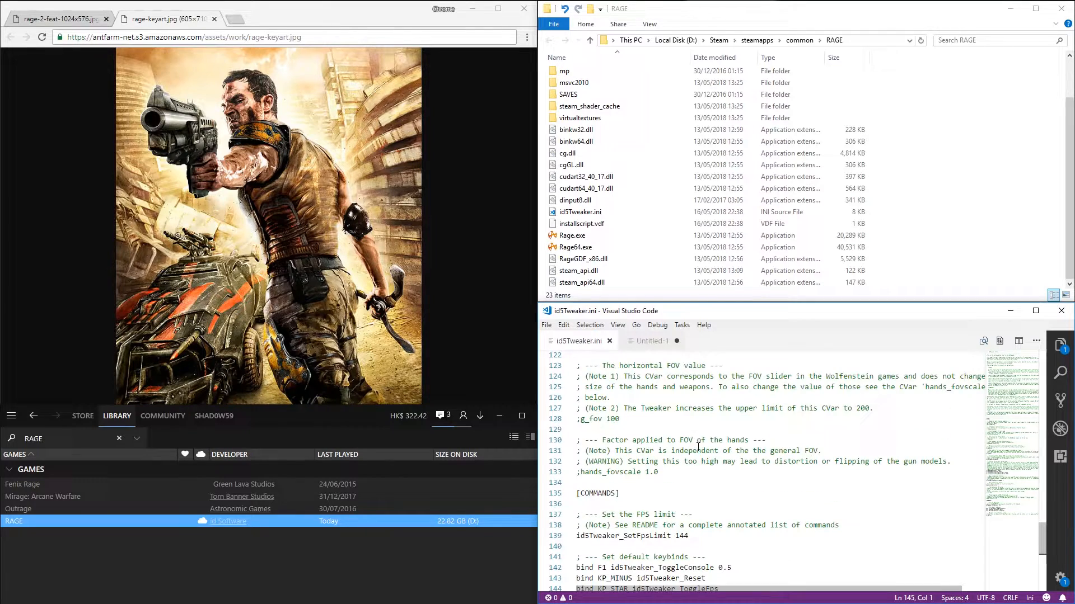
{"action": "scroll", "scroll_direction": "down", "scroll_amount": 3}
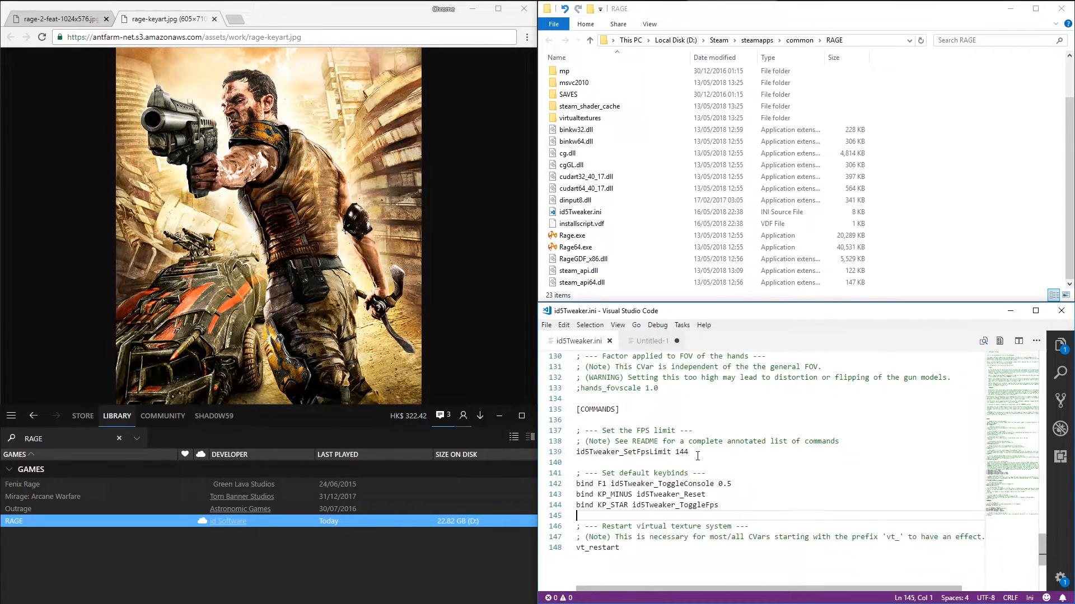
{"action": "left_click", "coordinate": [690, 451]}
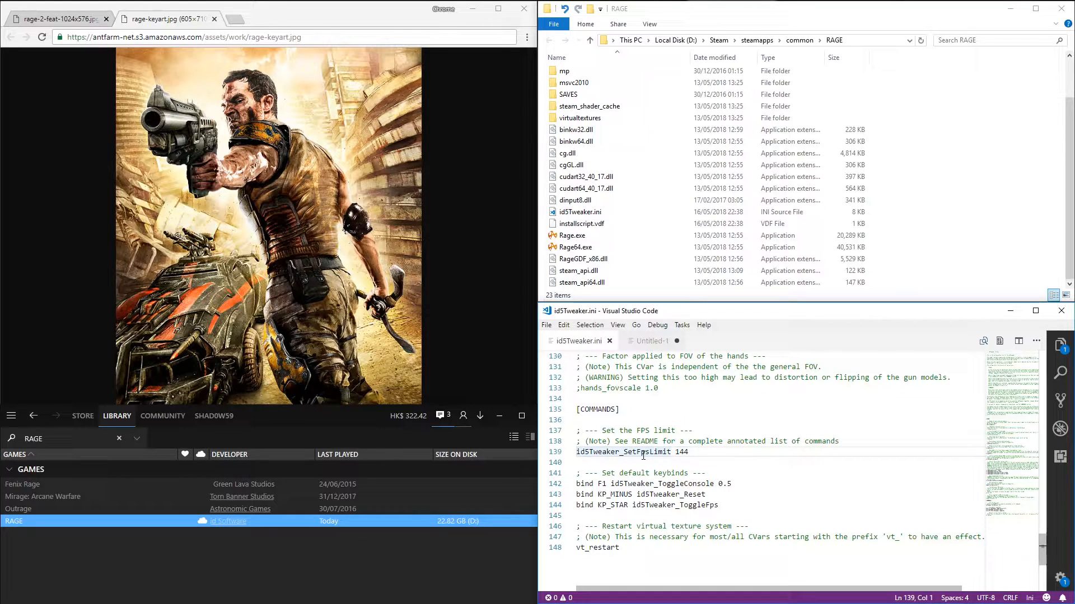
{"action": "left_click", "coordinate": [688, 451]}
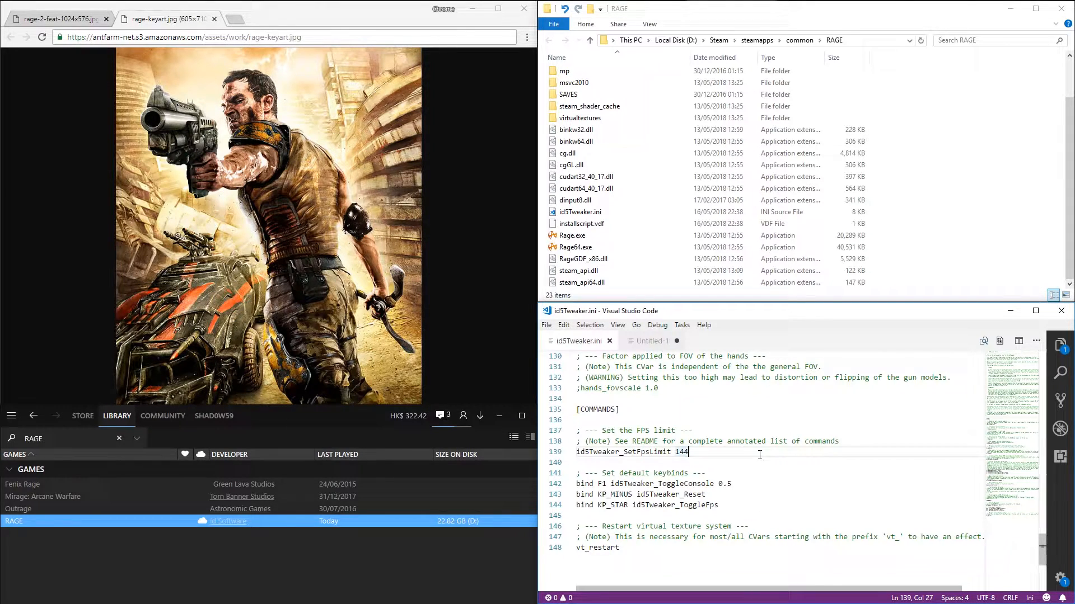
{"action": "key", "text": "Backspace"}
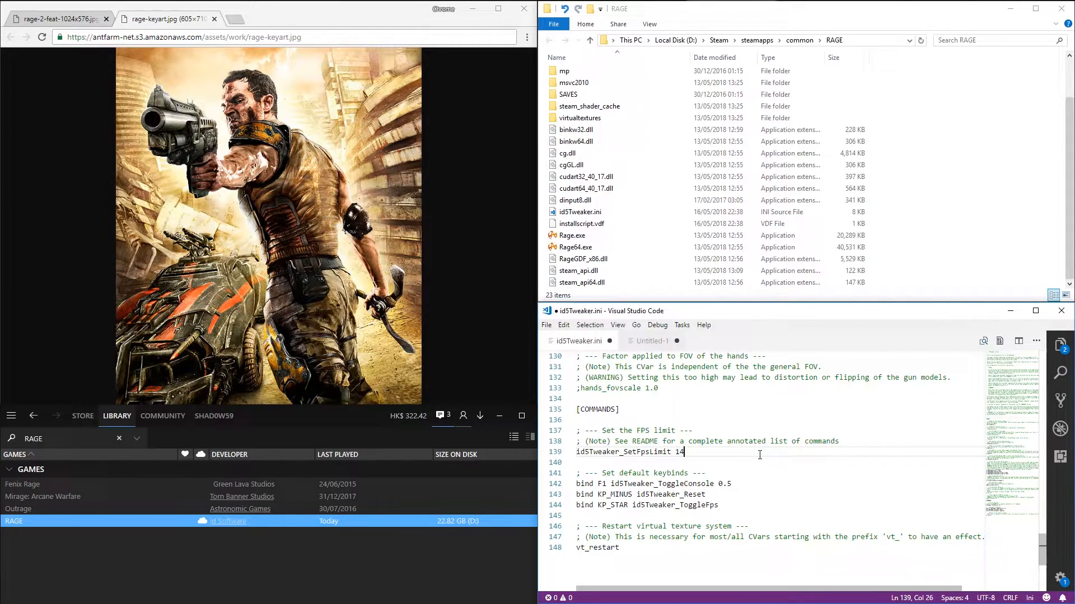
{"action": "key", "text": "enter"}
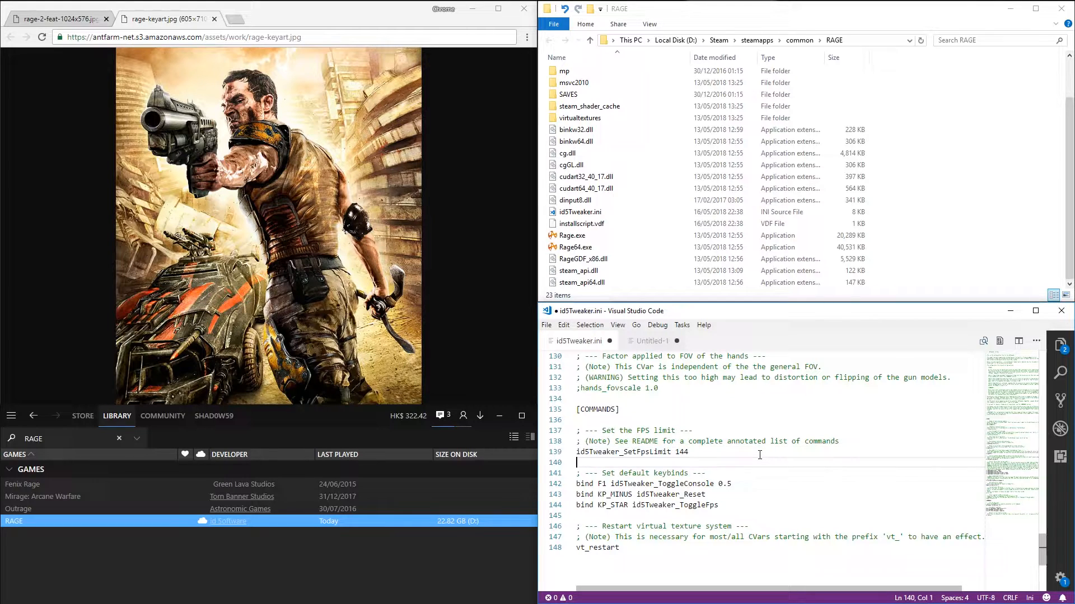
{"action": "type", "text": ";"}
{"action": "left_click", "coordinate": [780, 452]}
{"action": "type", "text": "0"}
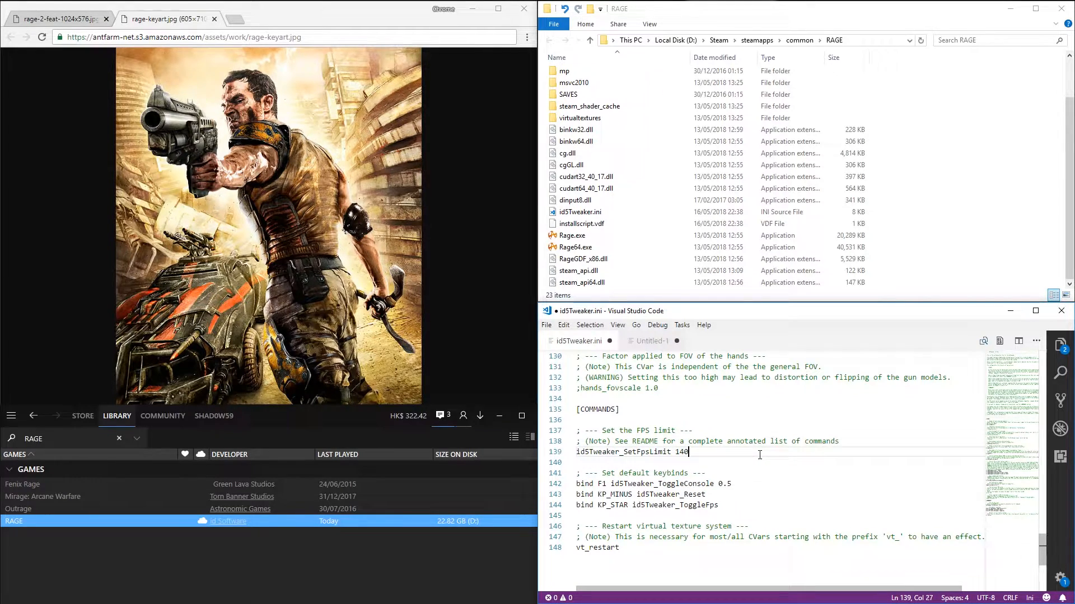
{"action": "type", "text": "44"}
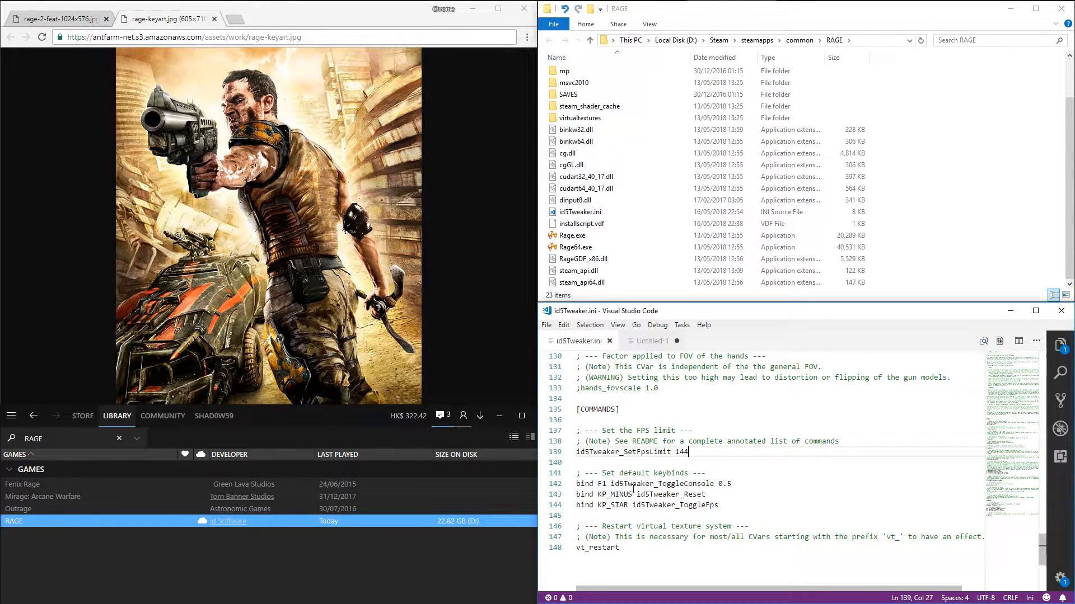
- Check the 'bind F1 idSTweaker_ToggleConsole 0.5' line is uncommented alongside the 144 limit
{"action": "triple_click", "coordinate": [652, 483]}
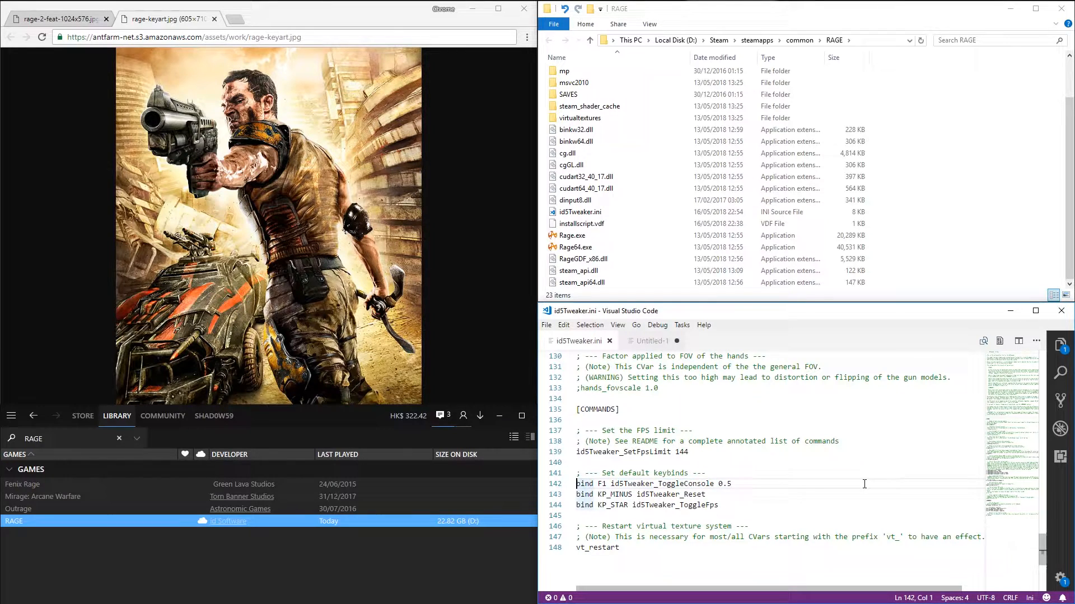
{"action": "mouse_move", "coordinate": [602, 484]}
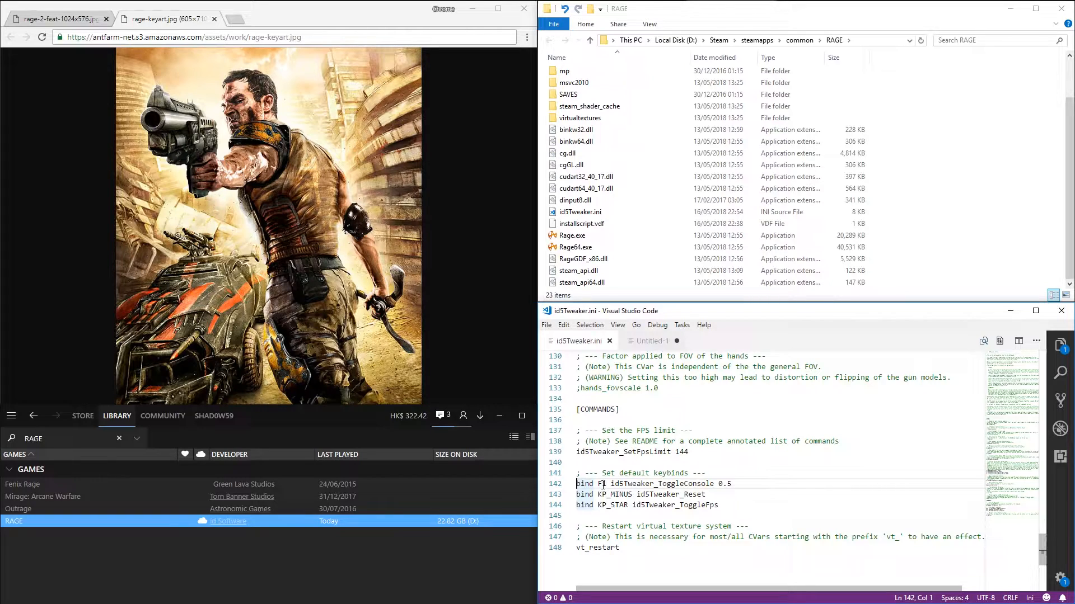
{"action": "left_click", "coordinate": [752, 483]}
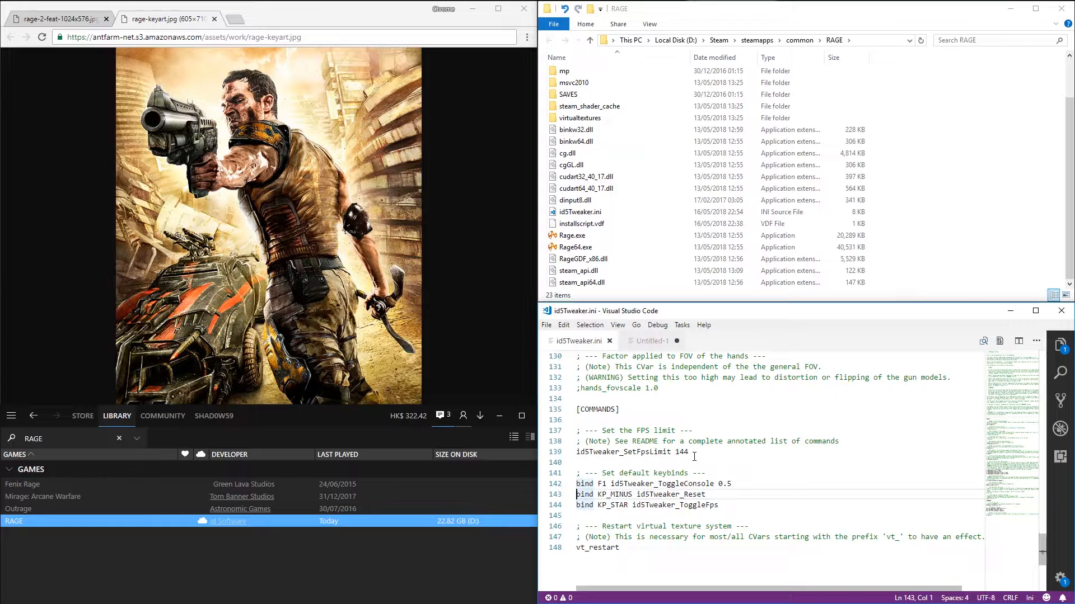
{"action": "left_click", "coordinate": [689, 451]}
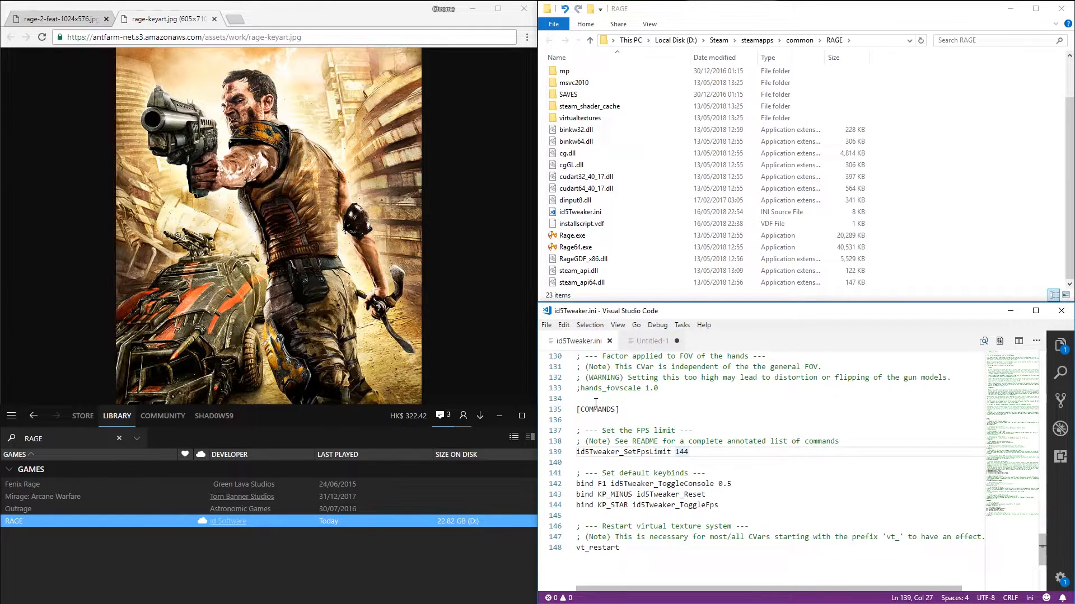
- Review the Untitled-1 note holding the cache path %LOCALAPPDATA%\id Software\Rage\
{"action": "left_click", "coordinate": [649, 342]}
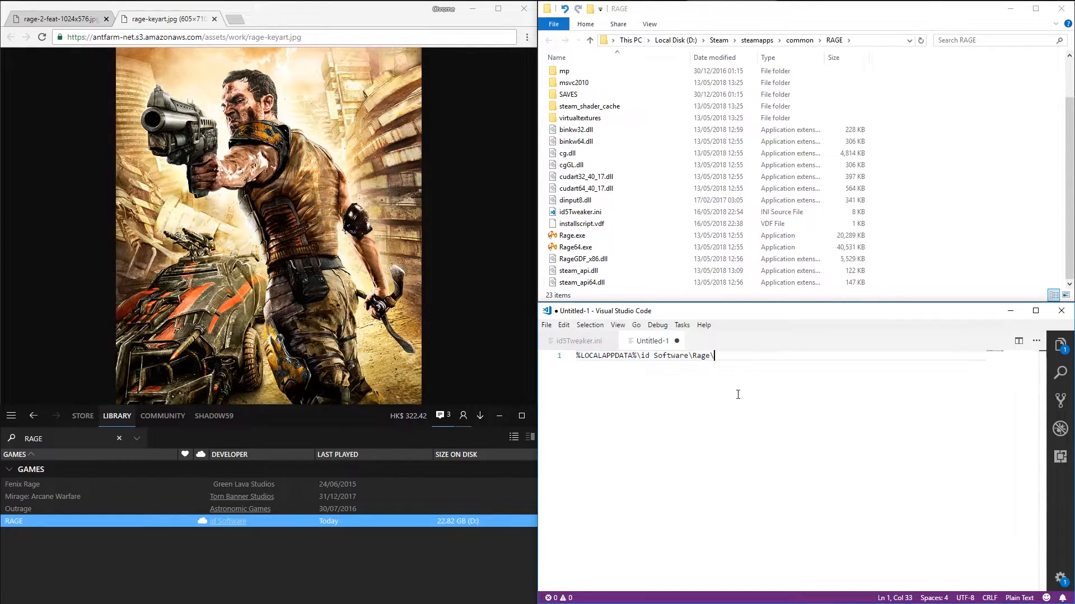
{"action": "mouse_move", "coordinate": [745, 356]}
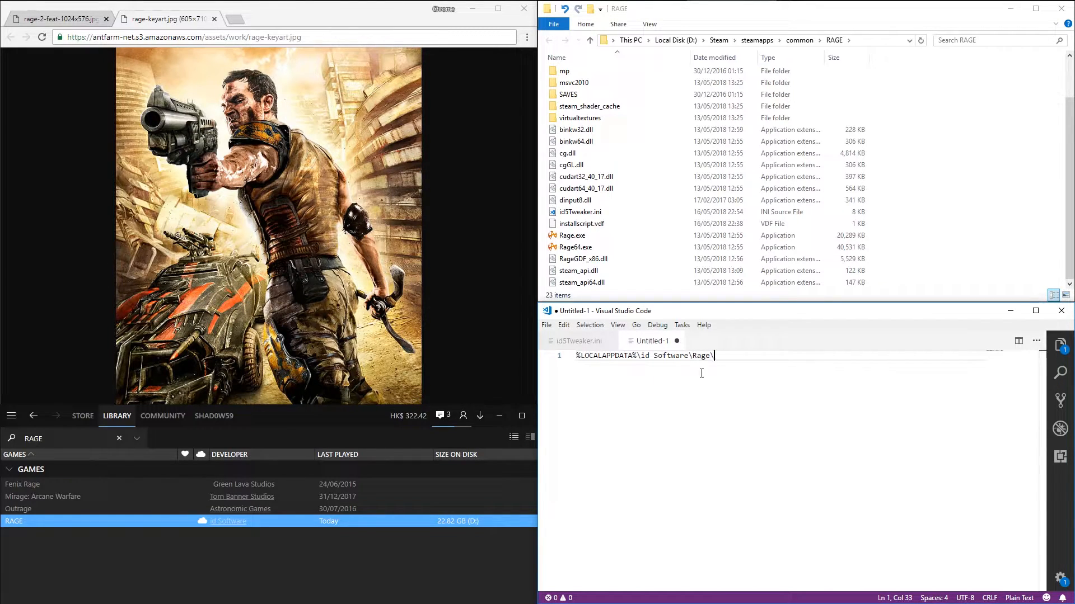
{"action": "double_click", "coordinate": [699, 355]}
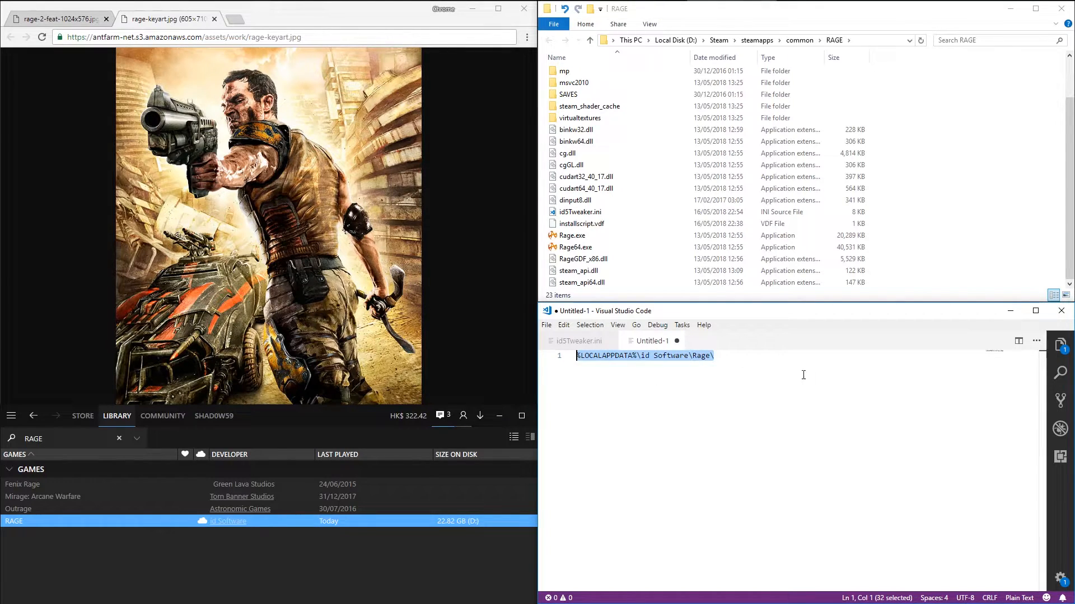
{"action": "left_click", "coordinate": [738, 356]}
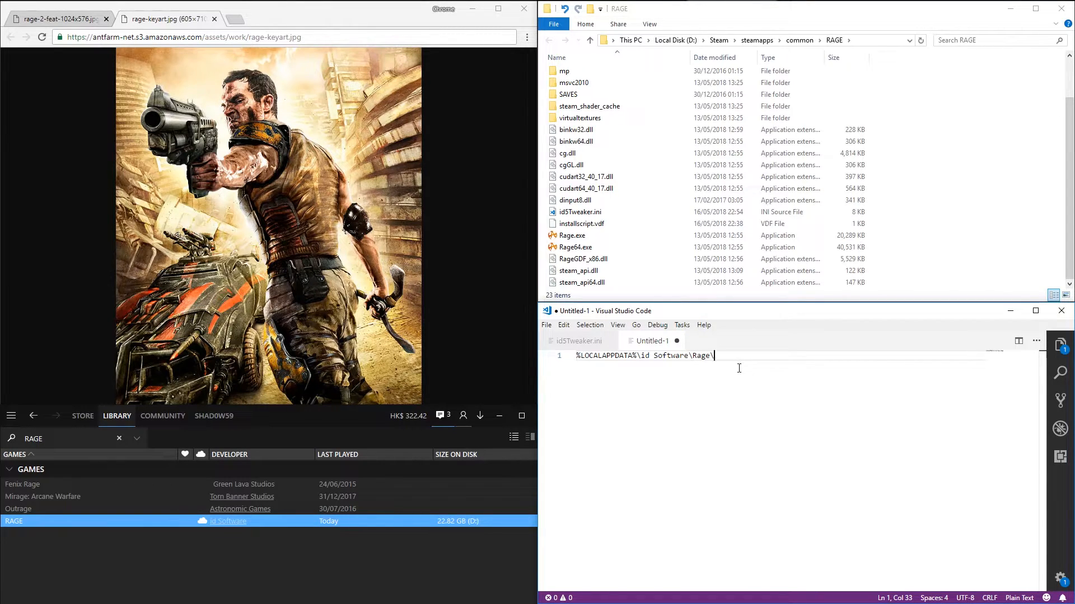
{"action": "mouse_move", "coordinate": [741, 380]}
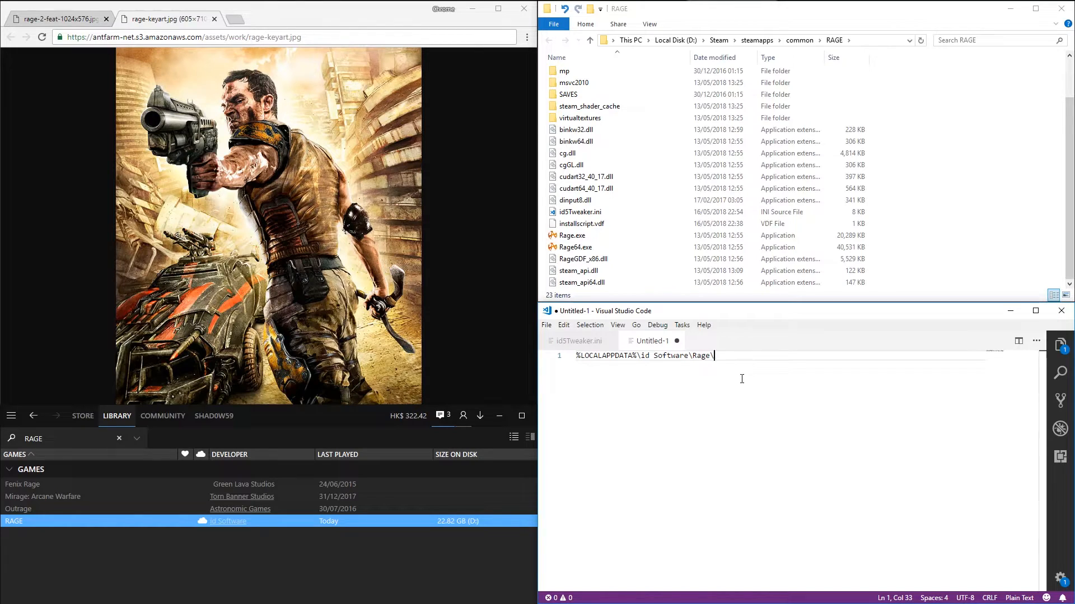